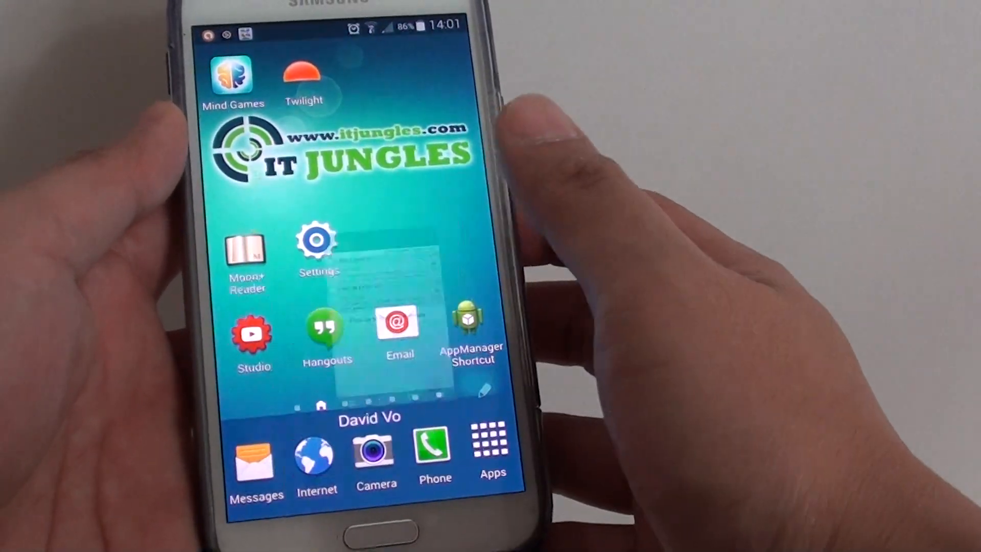
Step: Launch the Email app from the home screen to show the inbox
click(398, 321)
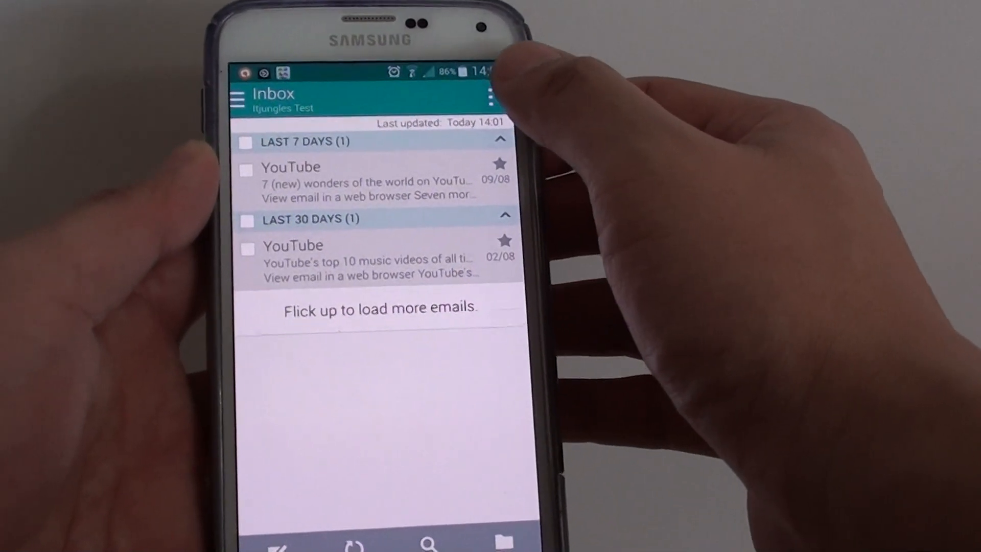
Step: Reach the default account's settings via Settings and Manage accounts
click(492, 97)
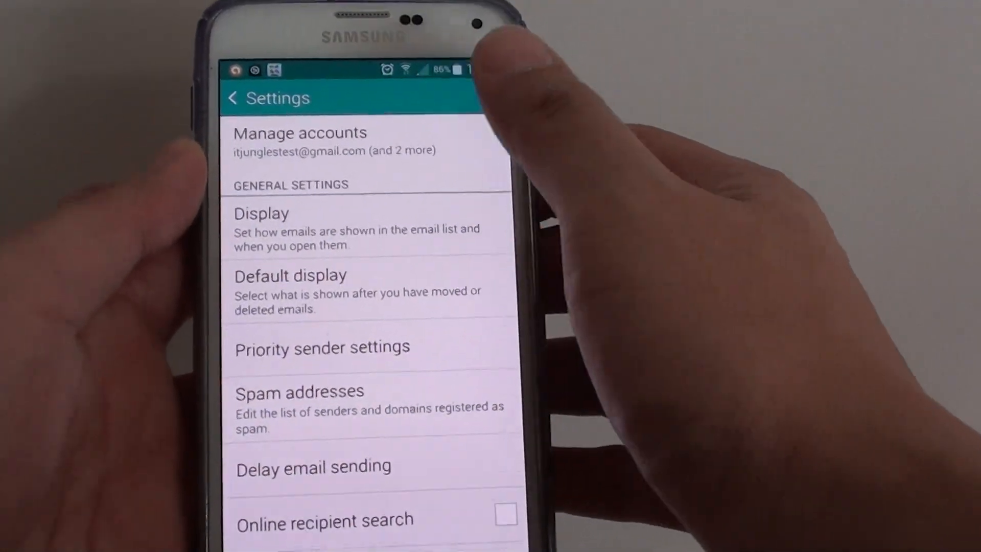
click(300, 141)
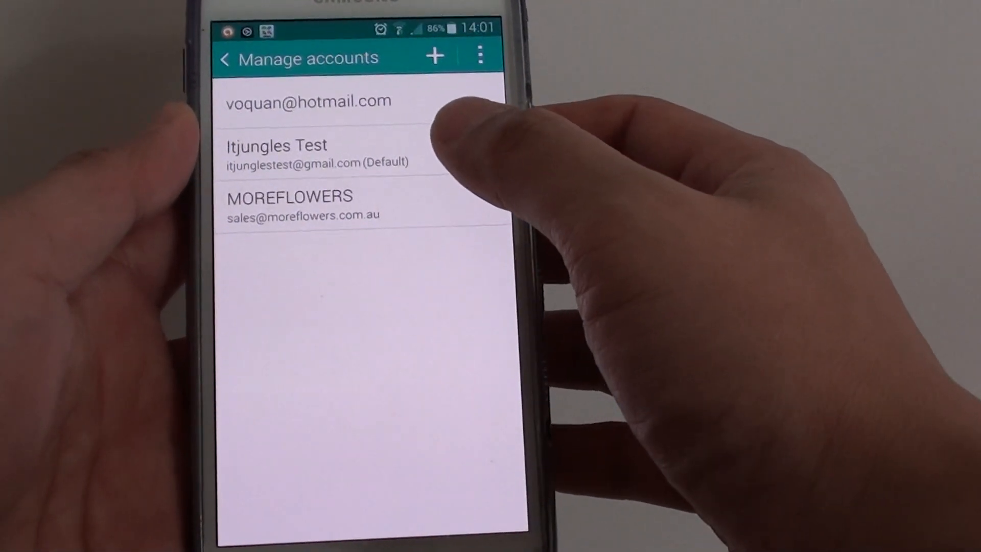
click(275, 153)
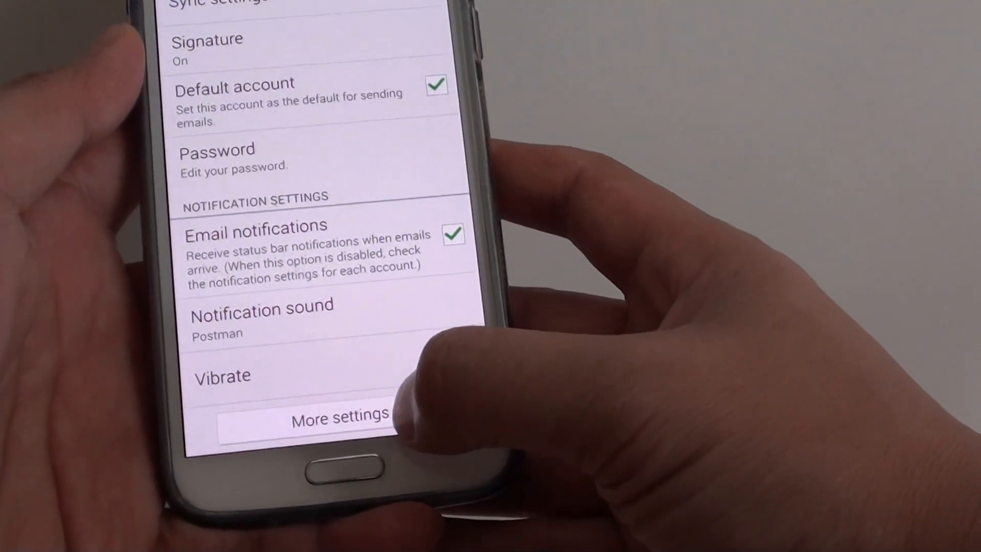
Step: In More settings set 'Always Cc/Bcc myself' to Always Bcc myself and return to the inbox
click(339, 418)
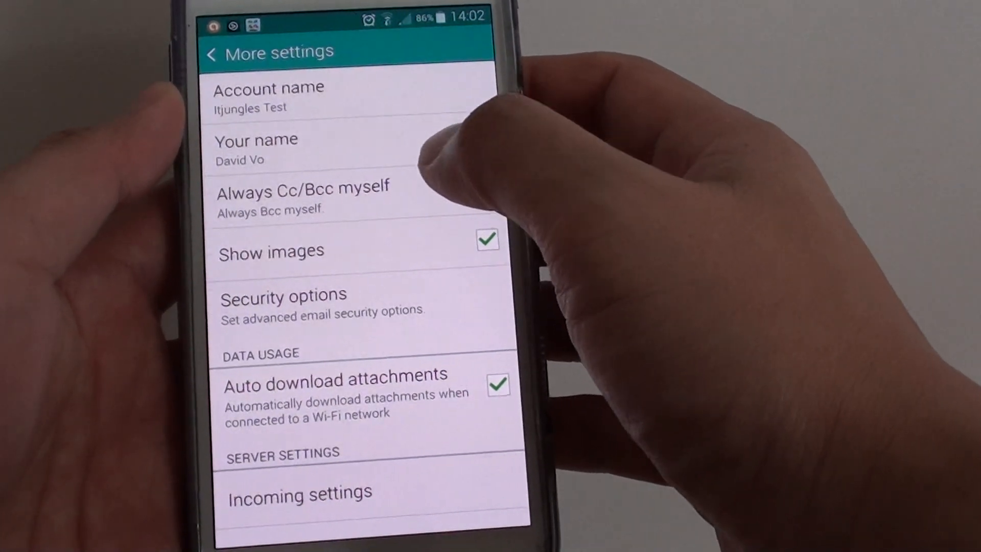
click(302, 197)
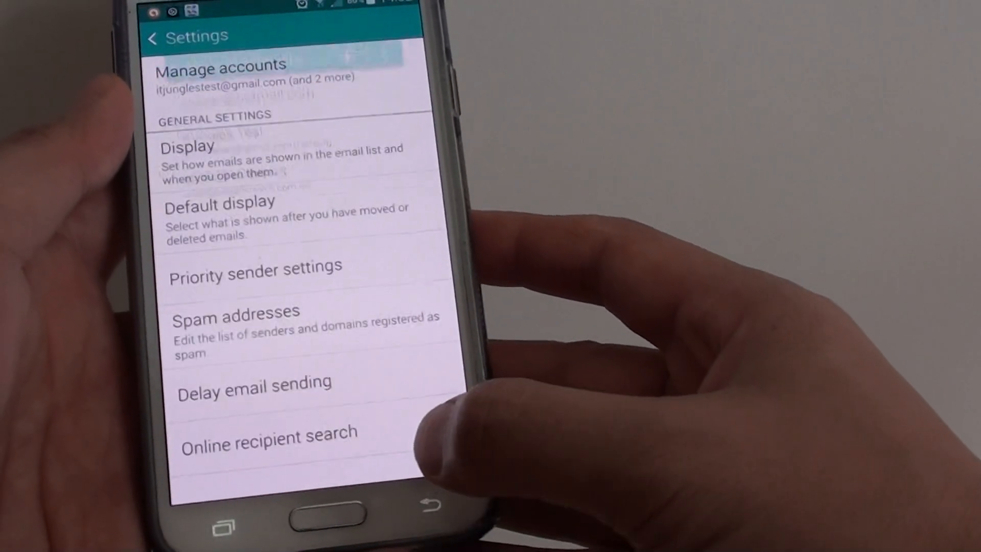
click(154, 38)
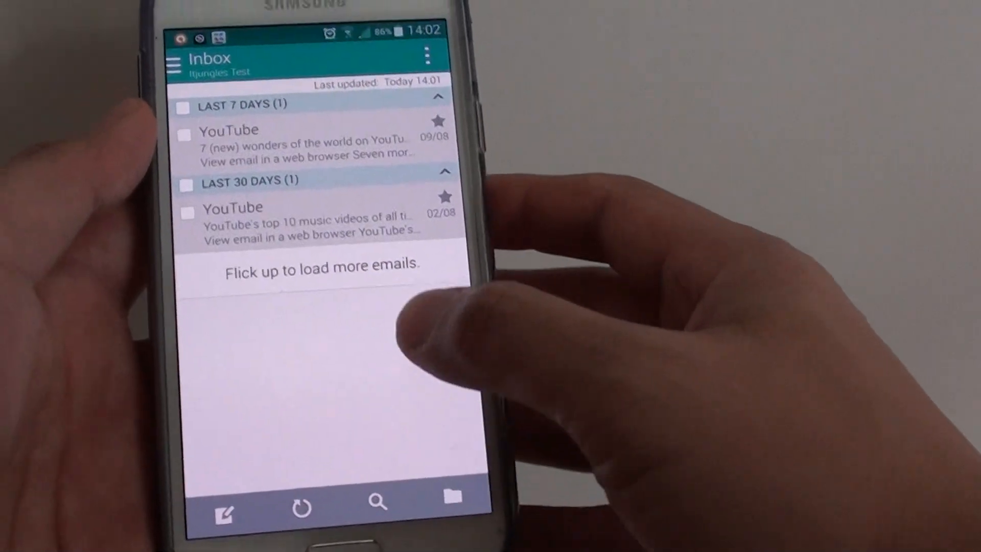